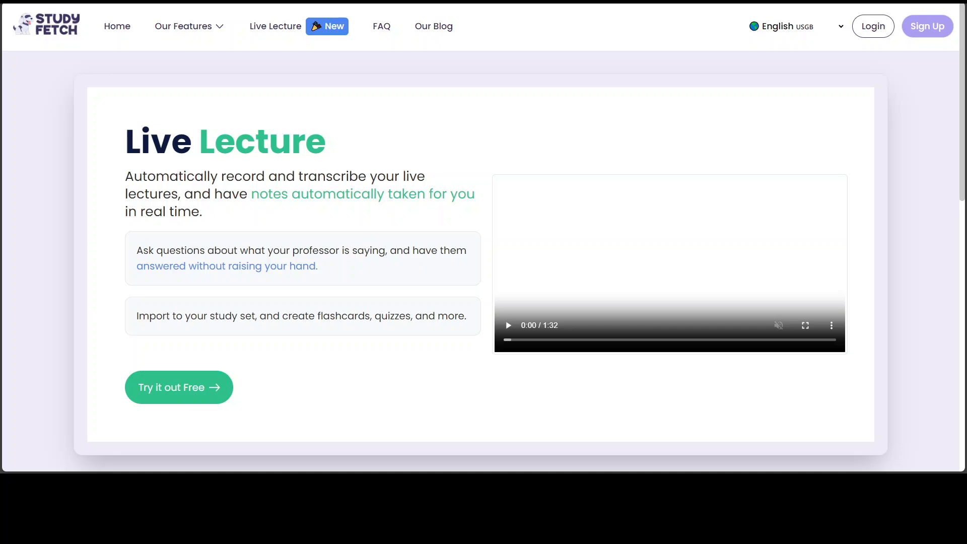
pyautogui.moveTo(178, 387)
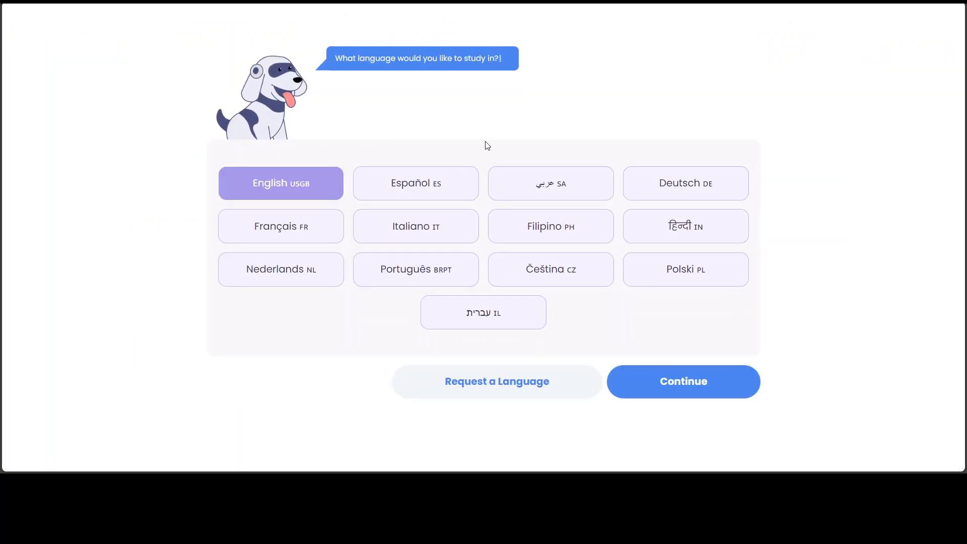
pyautogui.moveTo(727, 137)
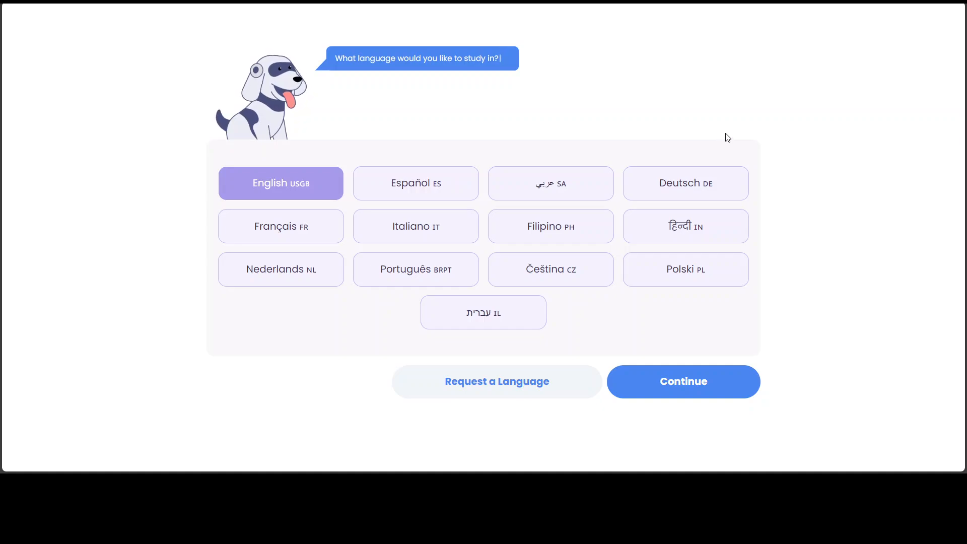
pyautogui.moveTo(334, 214)
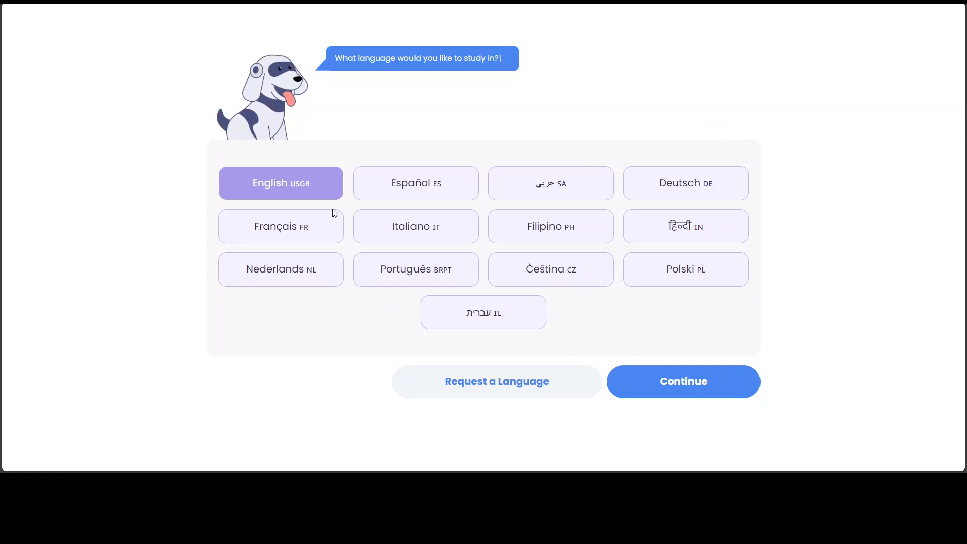
pyautogui.moveTo(535, 236)
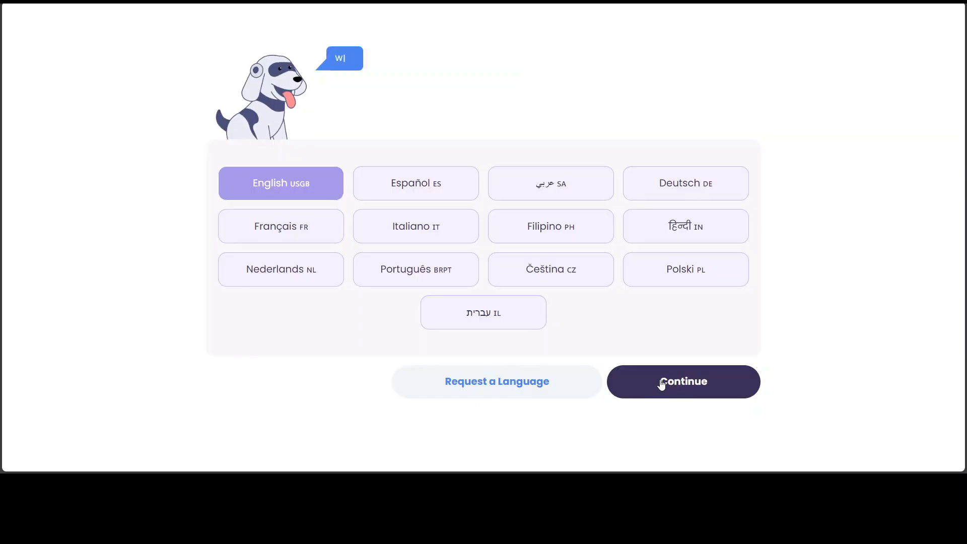
# Confirm English as the study language and continue past the Spark.E tutor introduction
pyautogui.click(683, 381)
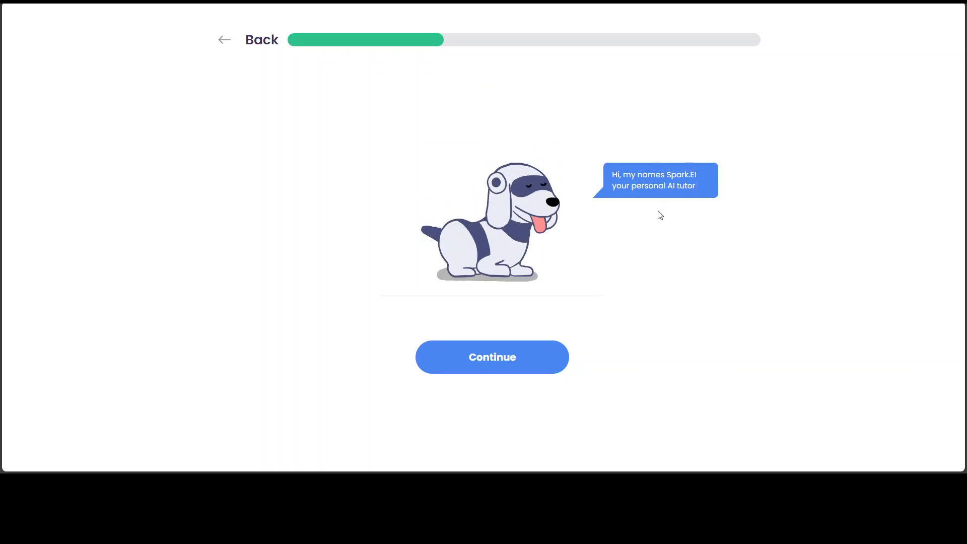
pyautogui.click(492, 356)
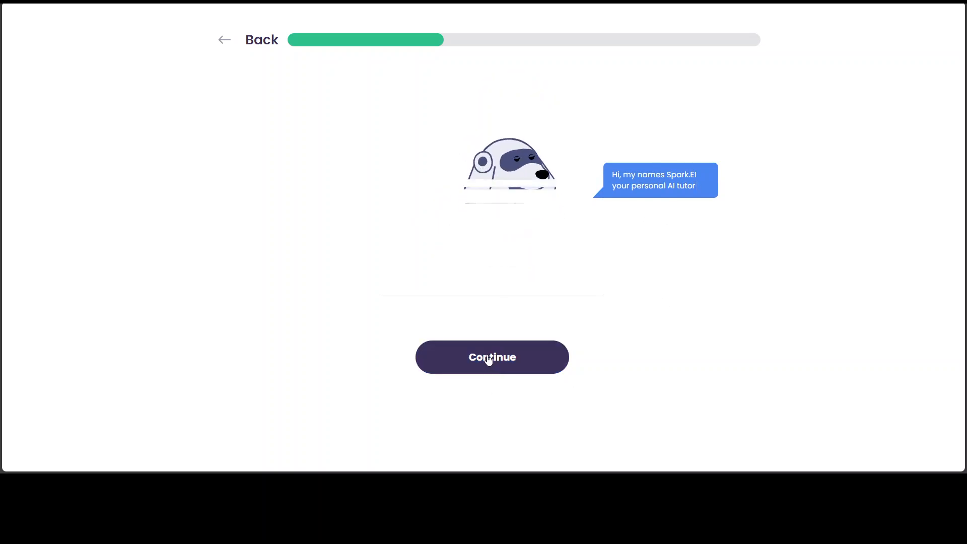
# Pick the Live Lecture card as the feature of interest and continue to the next question
pyautogui.click(492, 357)
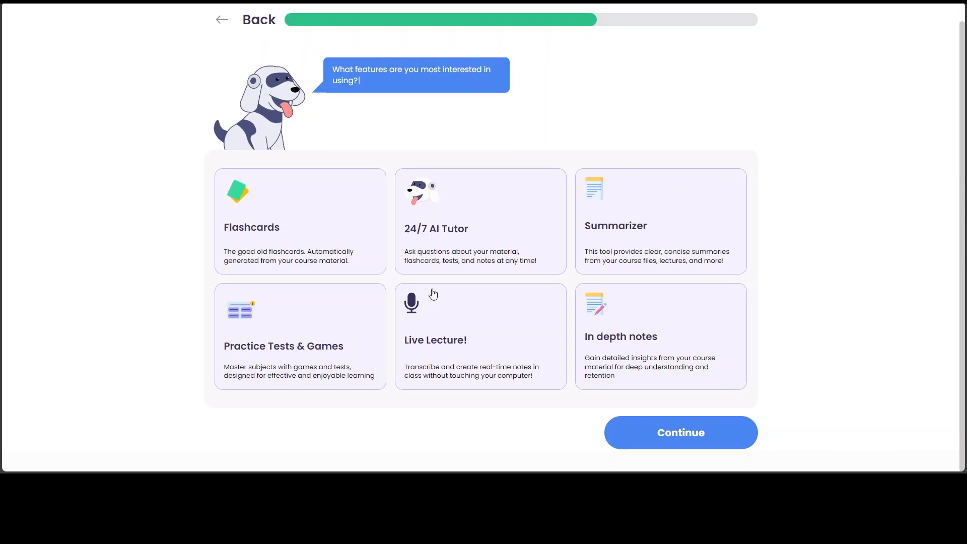
pyautogui.moveTo(270, 245)
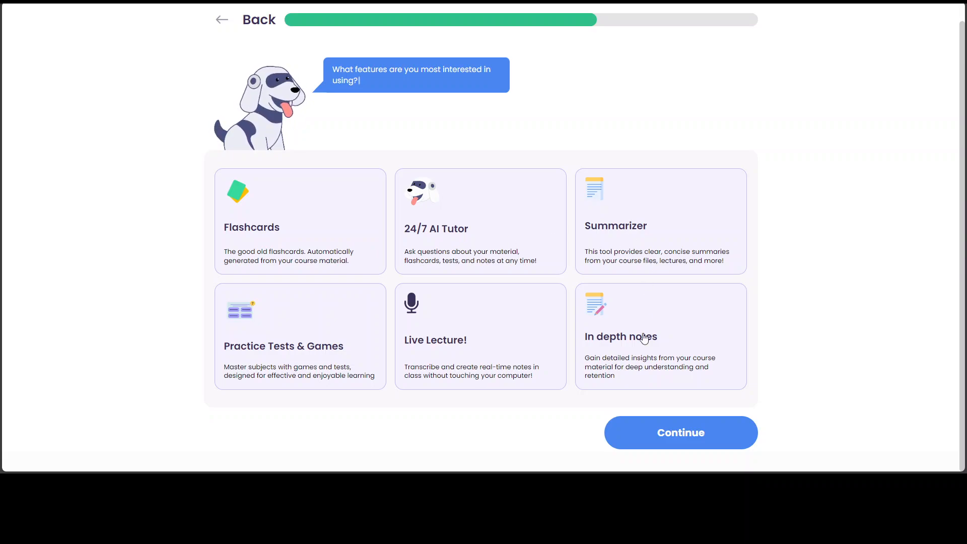
pyautogui.moveTo(508, 387)
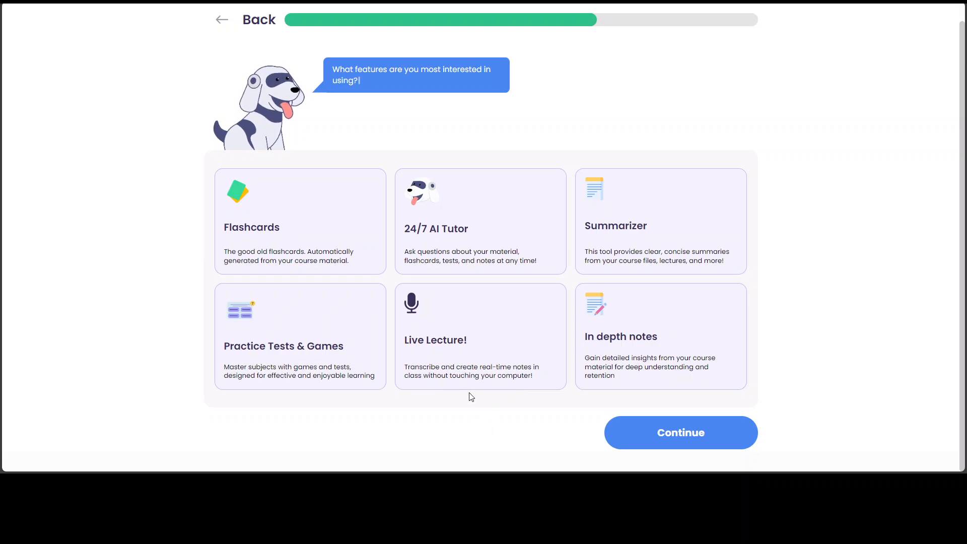
pyautogui.moveTo(469, 386)
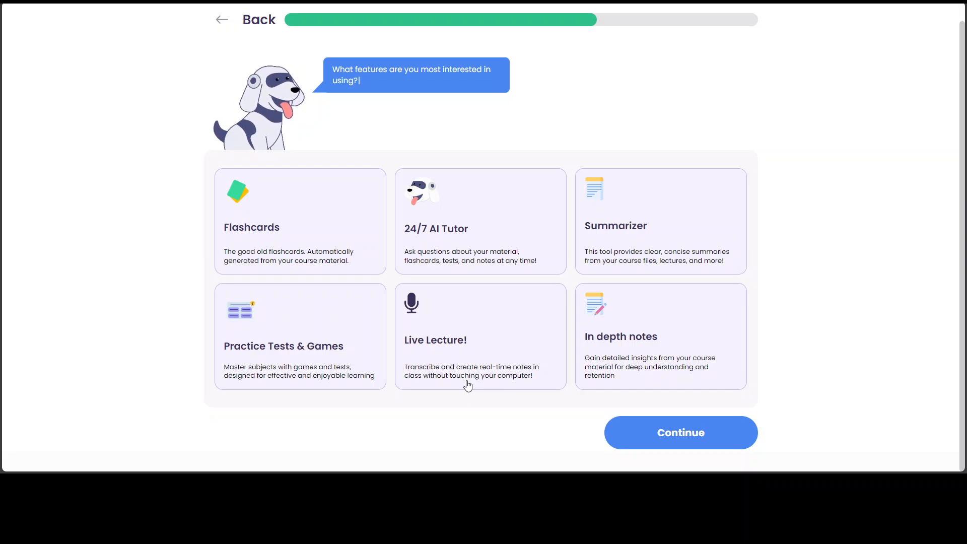
pyautogui.moveTo(438, 357)
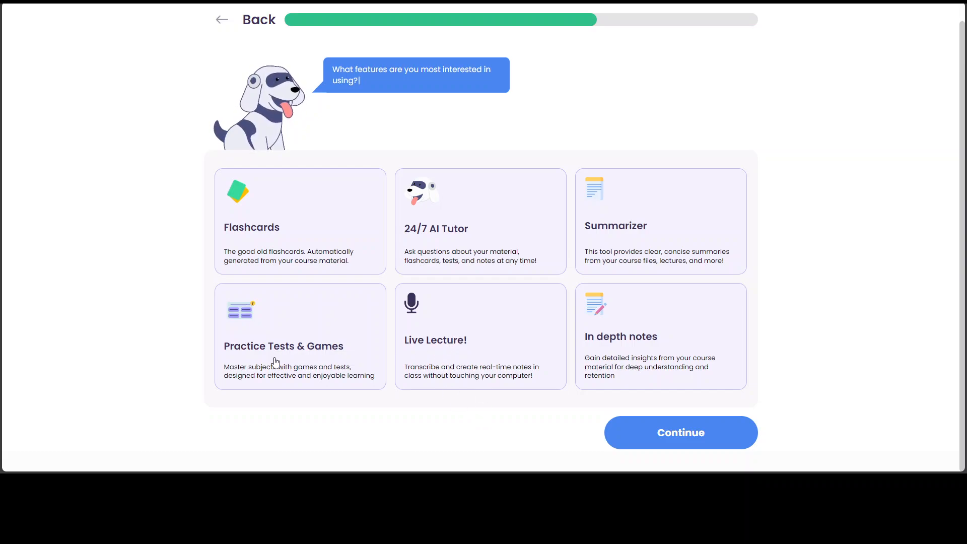
pyautogui.moveTo(450, 351)
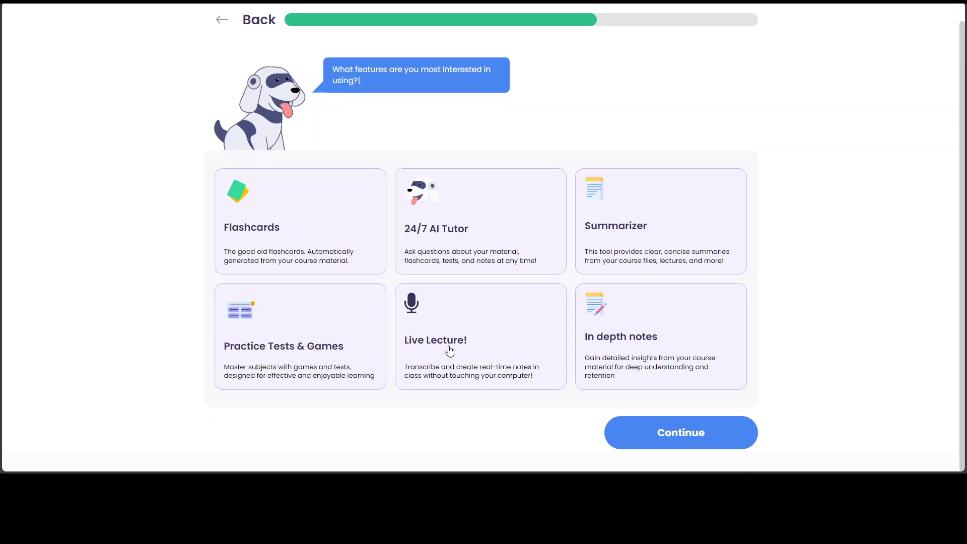
pyautogui.click(480, 337)
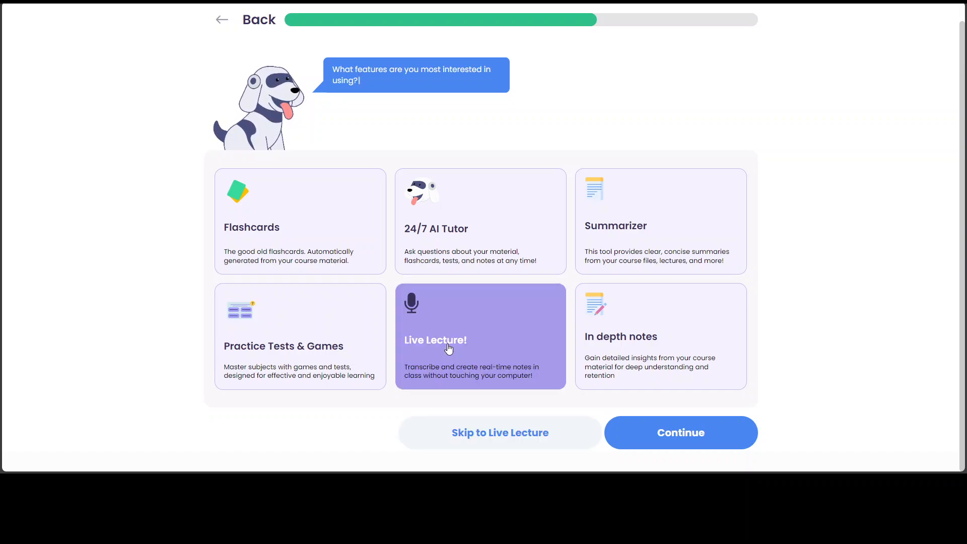
pyautogui.click(680, 433)
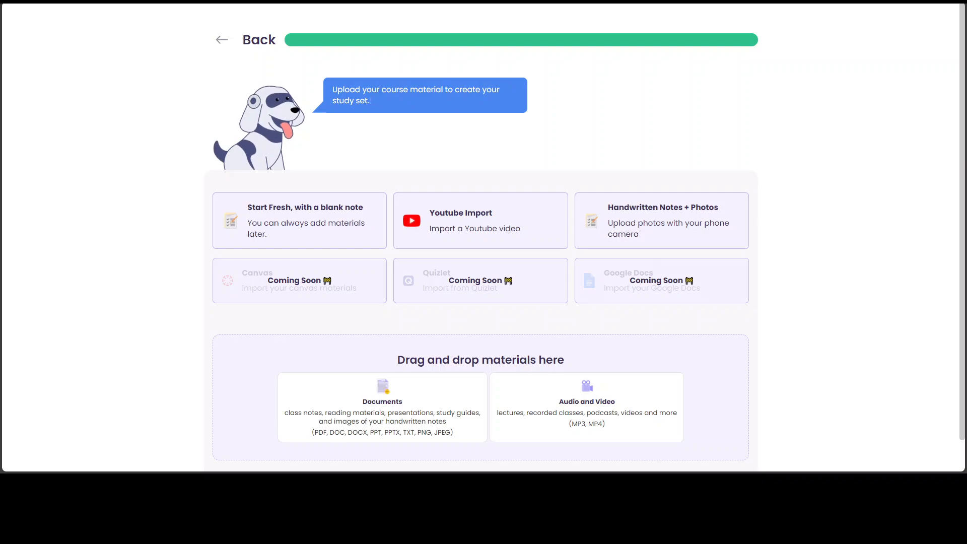
# Scroll the course-material upload screen to reveal the drag-and-drop area for documents and audio
pyautogui.scroll(-3)
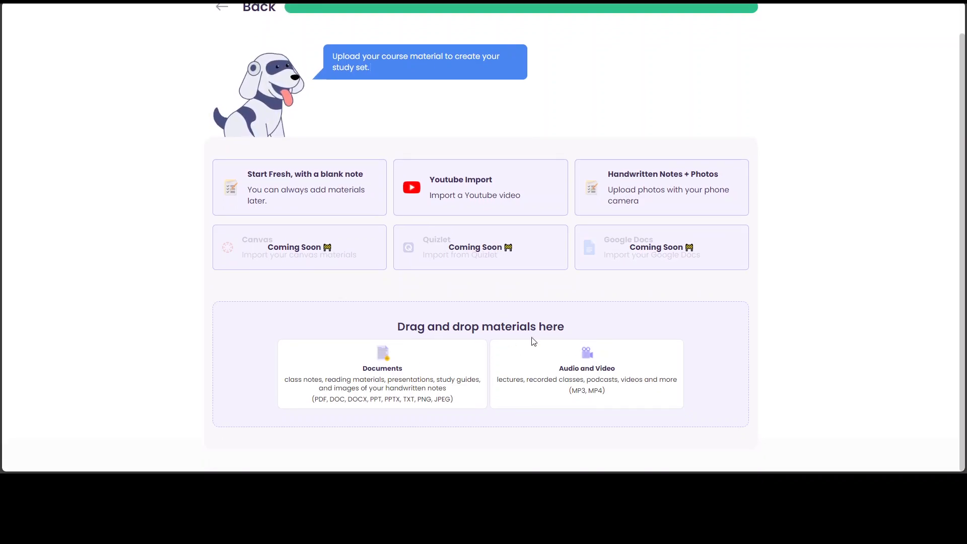
pyautogui.moveTo(380, 393)
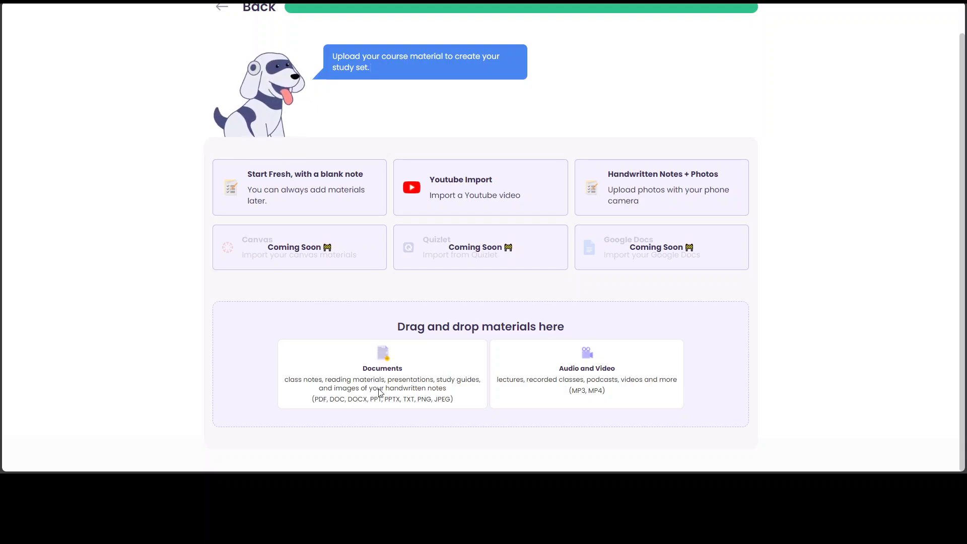
pyautogui.moveTo(515, 226)
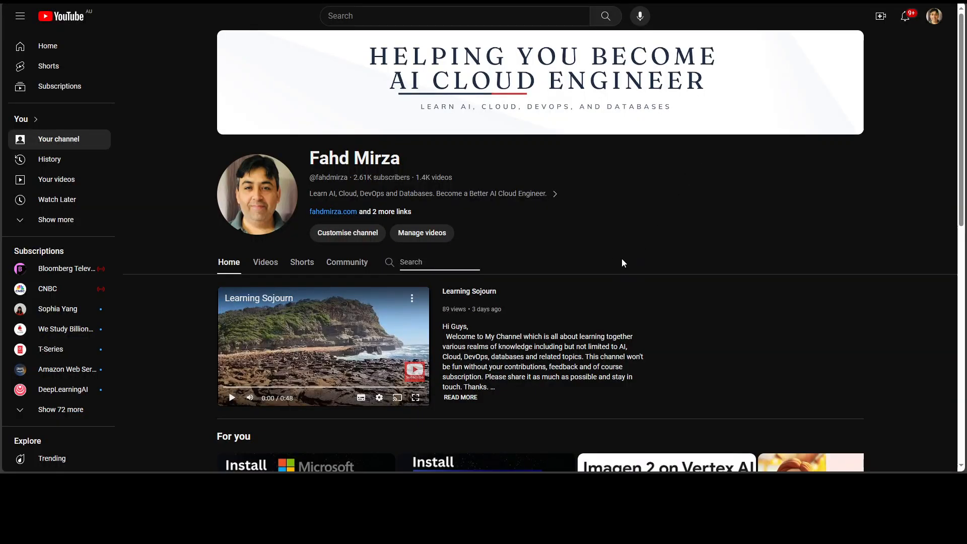
# Pause the 'Install Phi-2 on Windows Locally' video and copy its share link
pyautogui.scroll(-3)
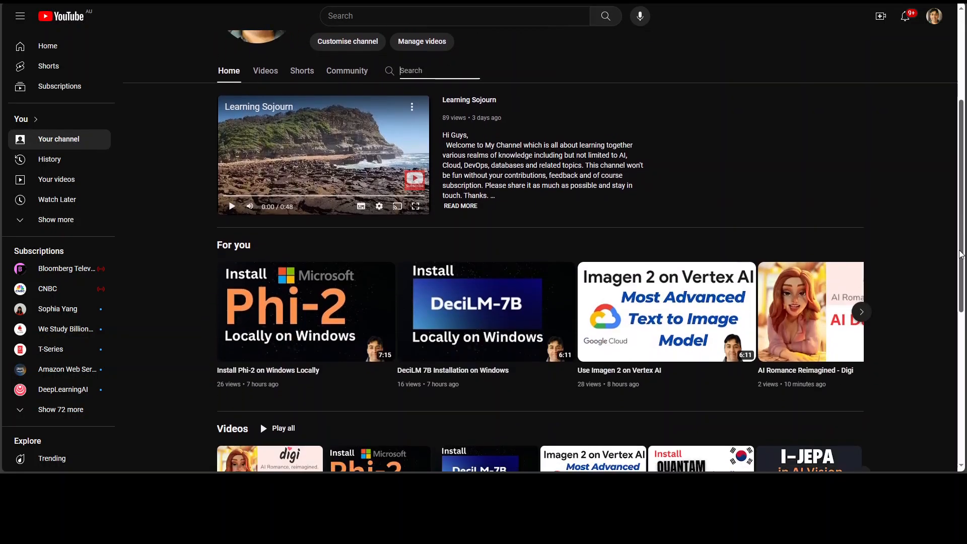
pyautogui.scroll(-3)
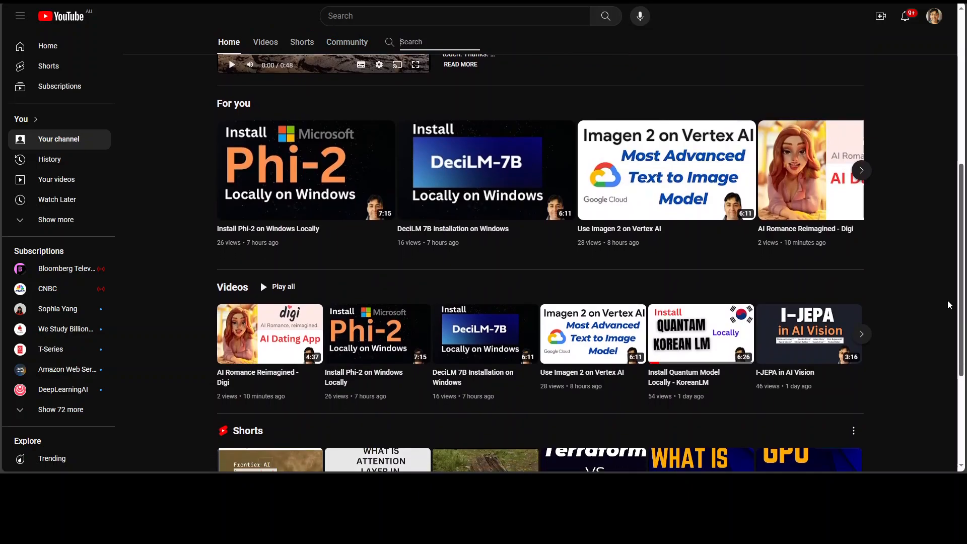
pyautogui.moveTo(387, 406)
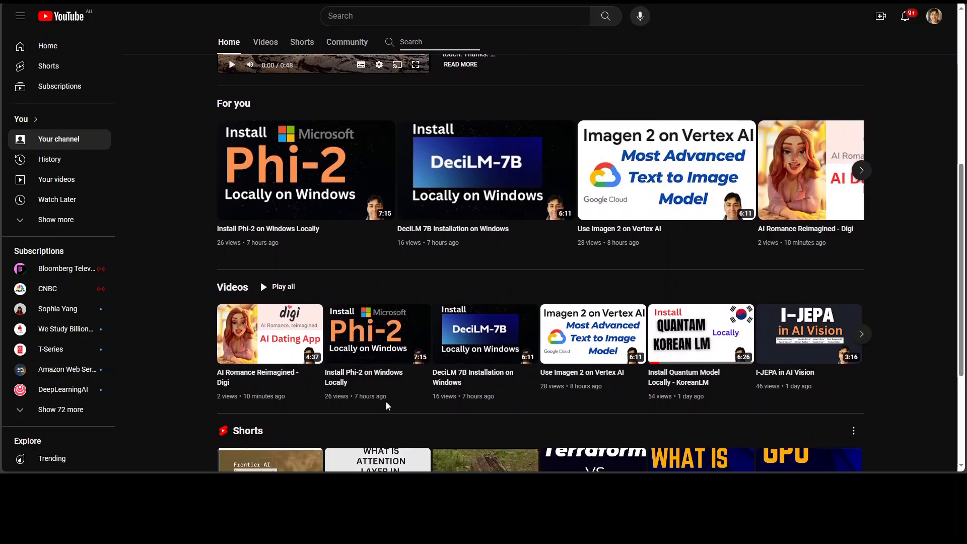
pyautogui.moveTo(270, 334)
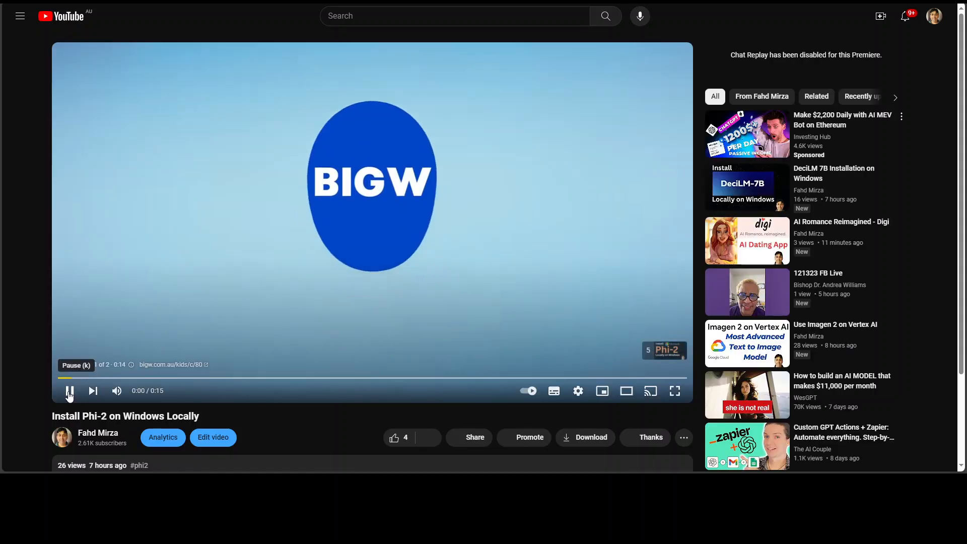
pyautogui.click(70, 391)
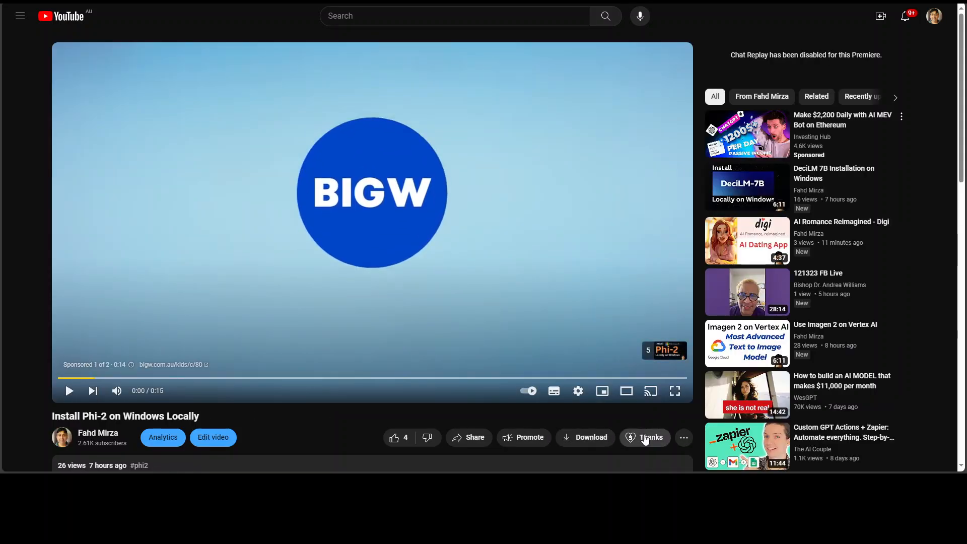
pyautogui.click(474, 437)
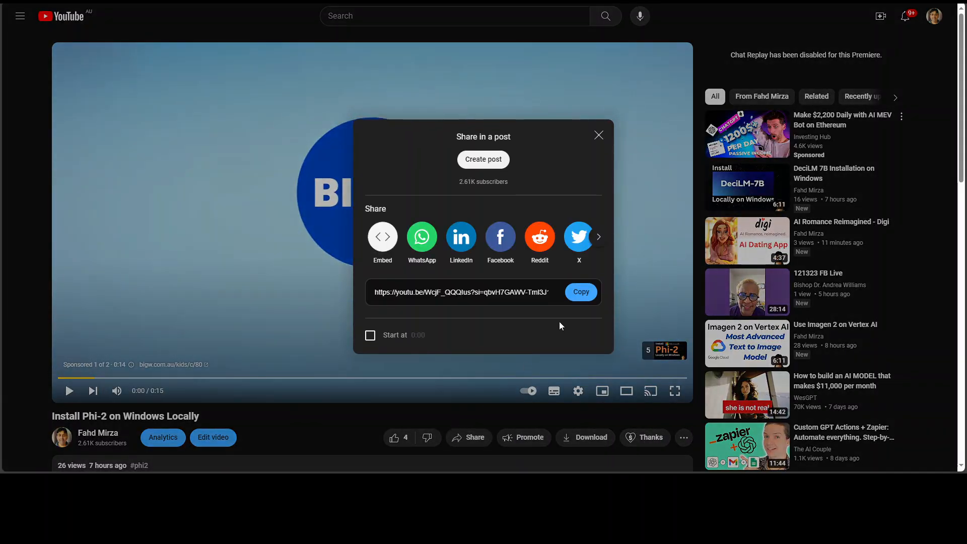
pyautogui.click(579, 292)
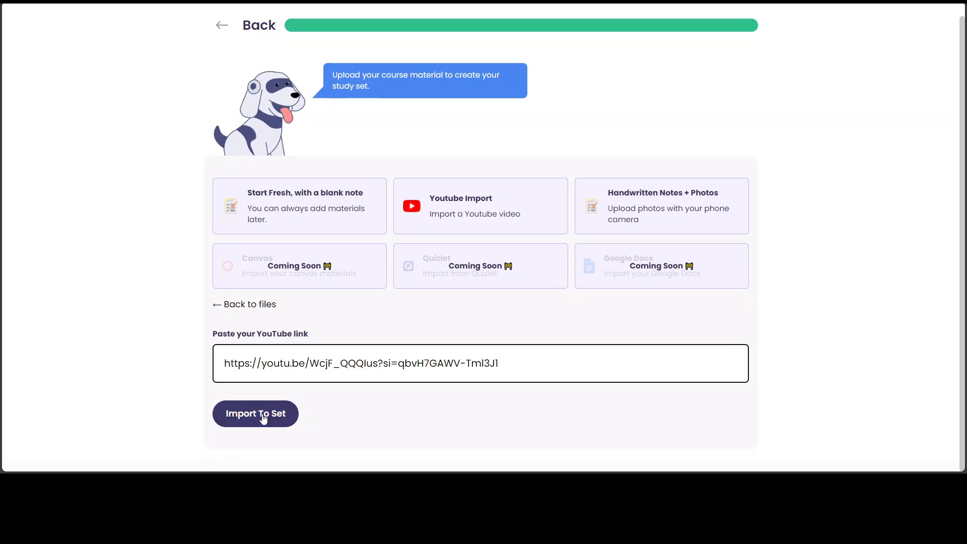
# Return to the StudyFetch tab and scroll through the Free, Base and Premium plan comparison
pyautogui.click(255, 413)
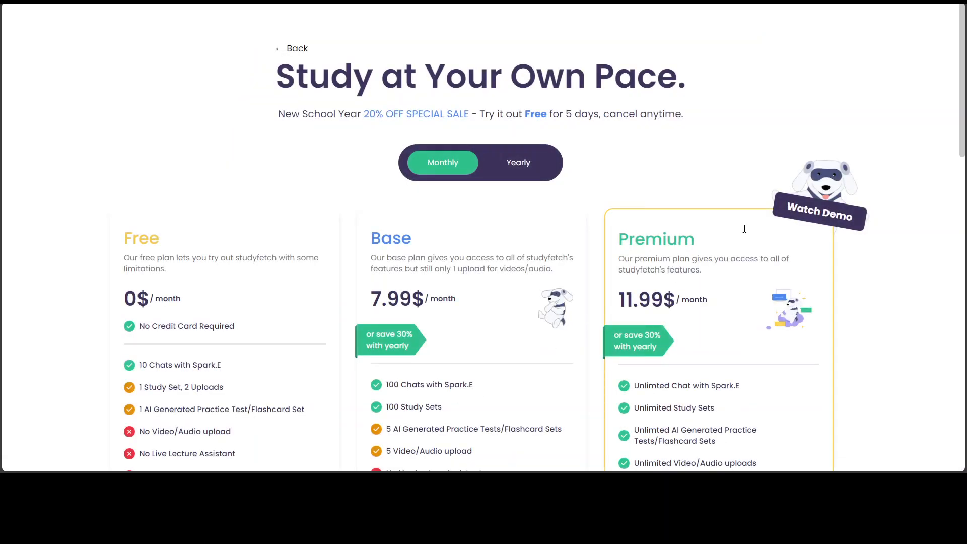
pyautogui.scroll(-3)
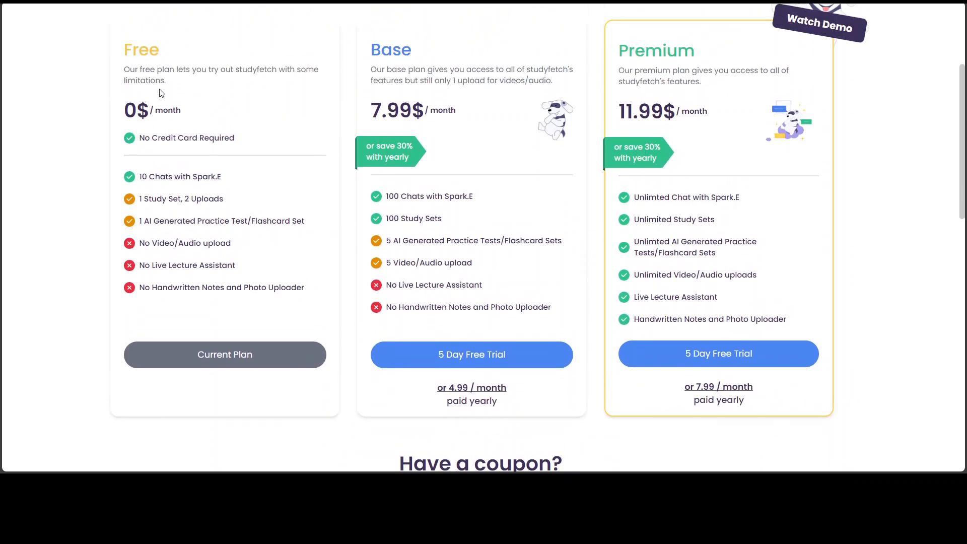
pyautogui.moveTo(190, 203)
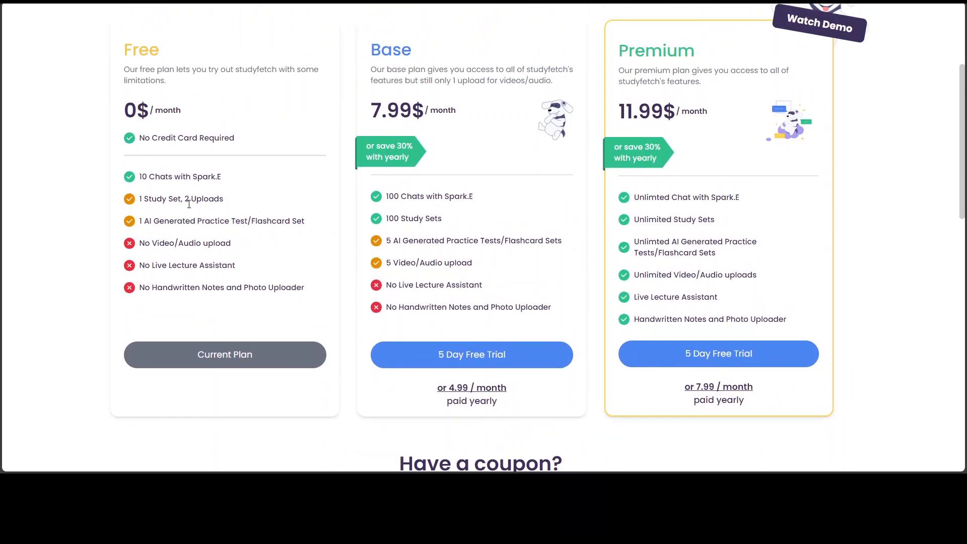
pyautogui.moveTo(265, 368)
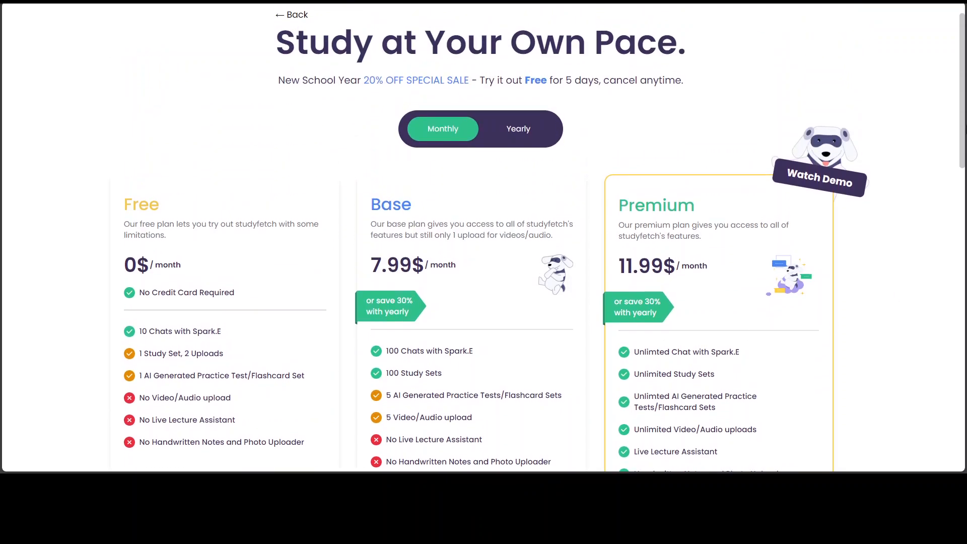
pyautogui.scroll(-3)
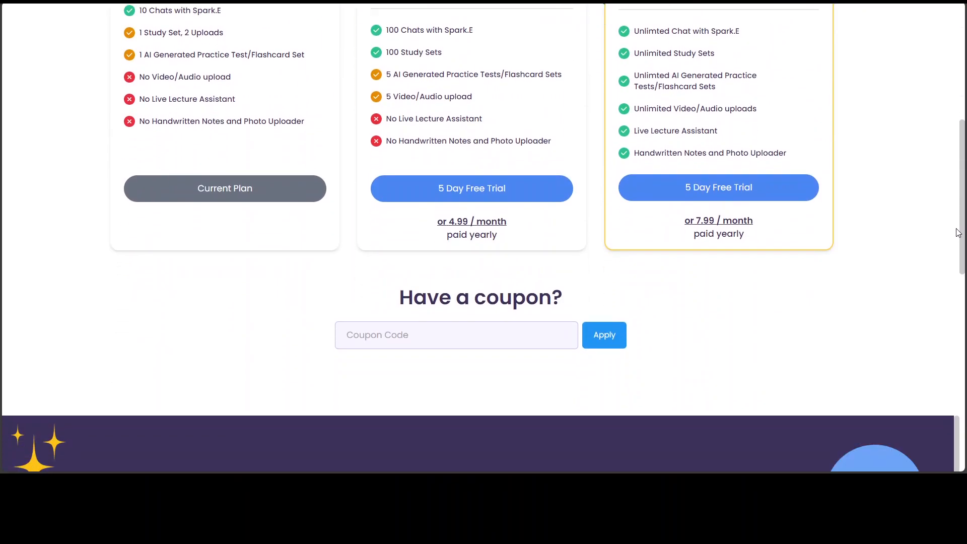
pyautogui.scroll(3)
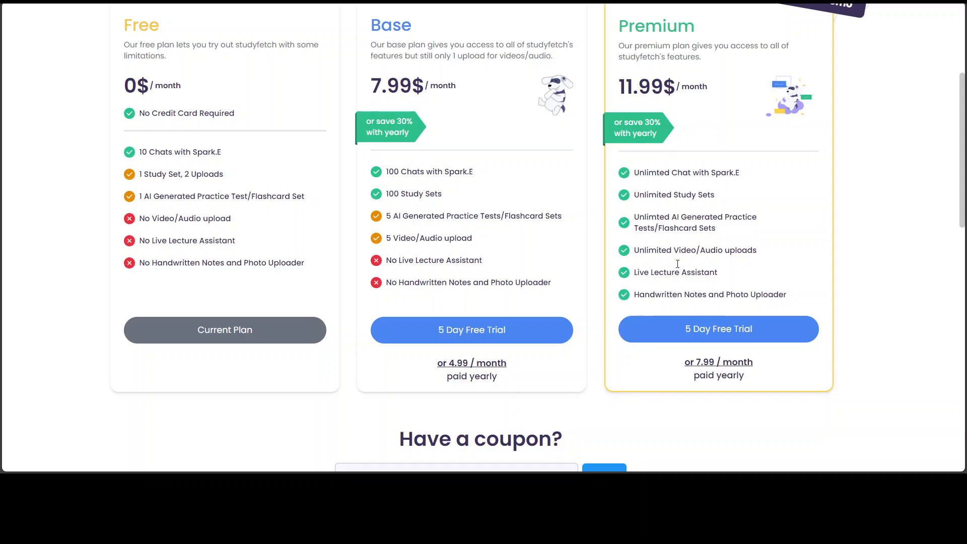
pyautogui.moveTo(642, 96)
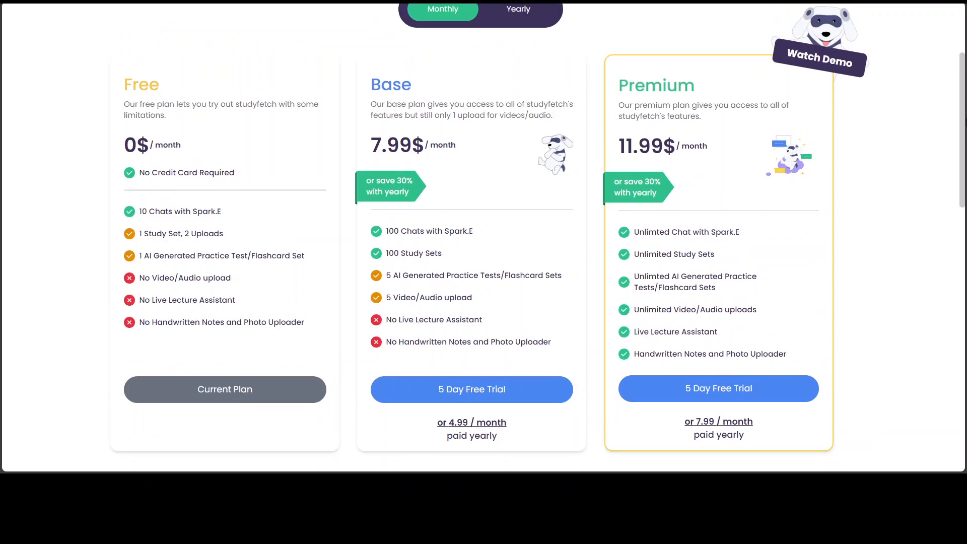
# Compare yearly versus monthly billing prices, then scroll further down the pricing page
pyautogui.click(518, 34)
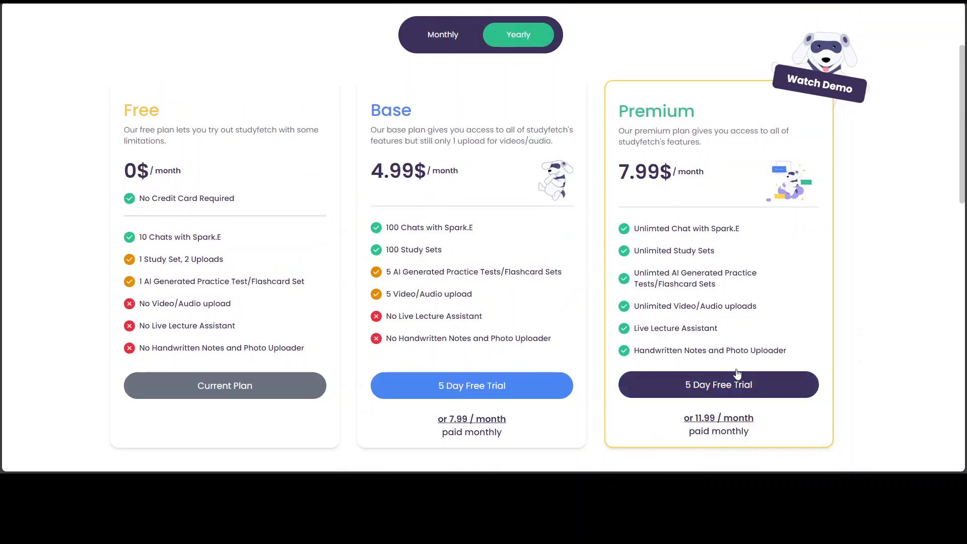
pyautogui.click(443, 34)
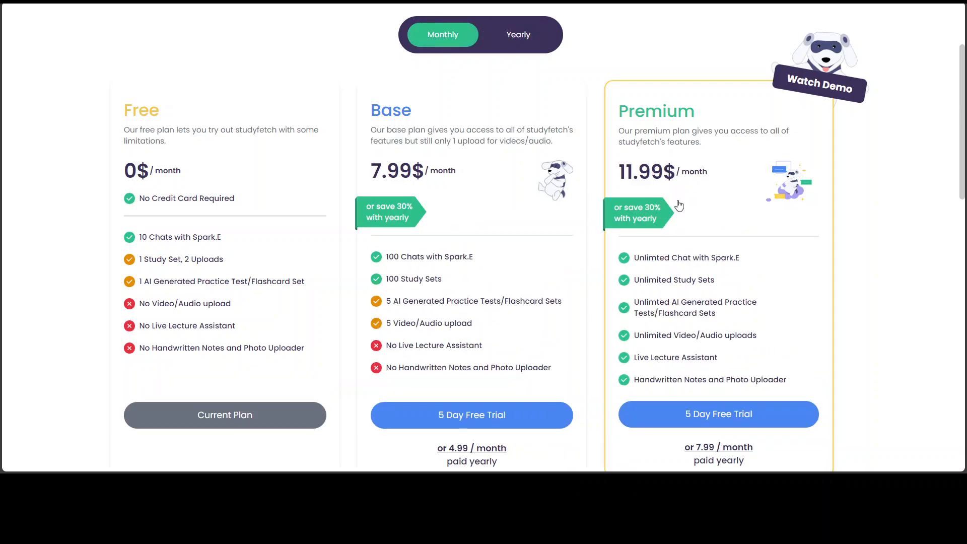
pyautogui.scroll(-3)
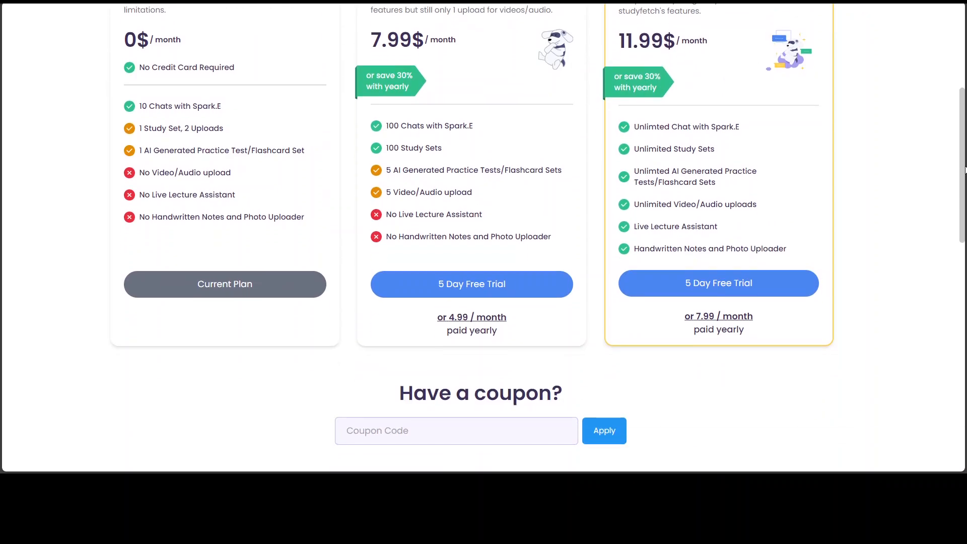
pyautogui.scroll(-3)
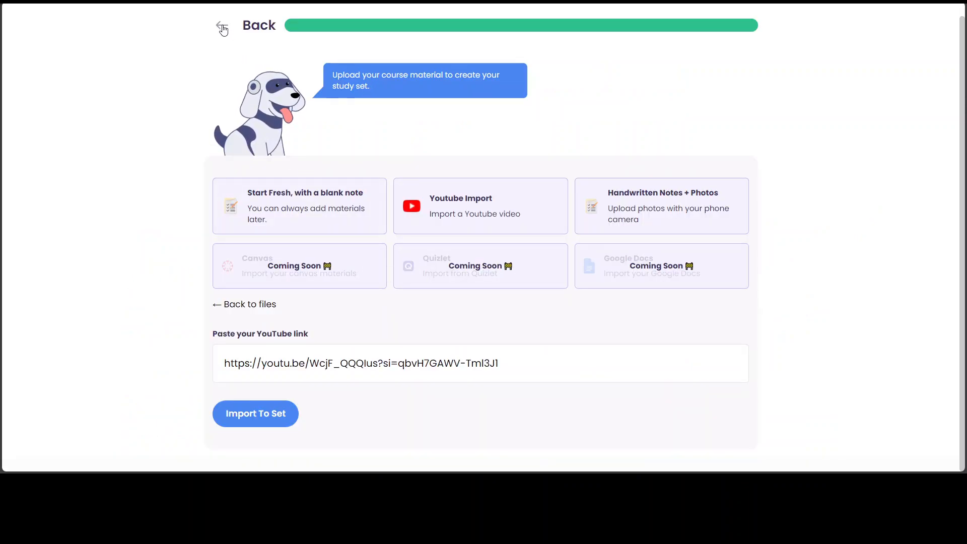
# Go back, choose Summarizer as a feature of interest, and finish onboarding to the Home dashboard
pyautogui.click(255, 414)
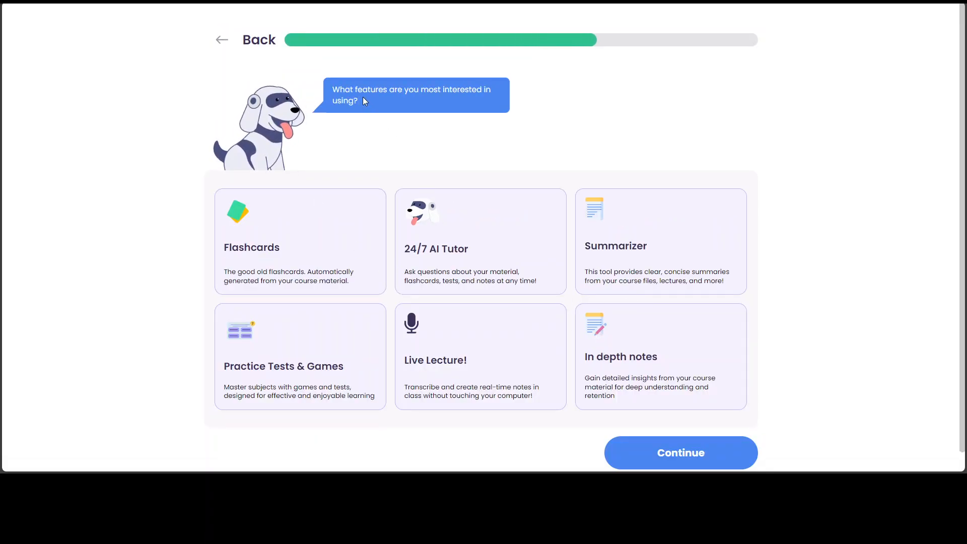
pyautogui.click(660, 240)
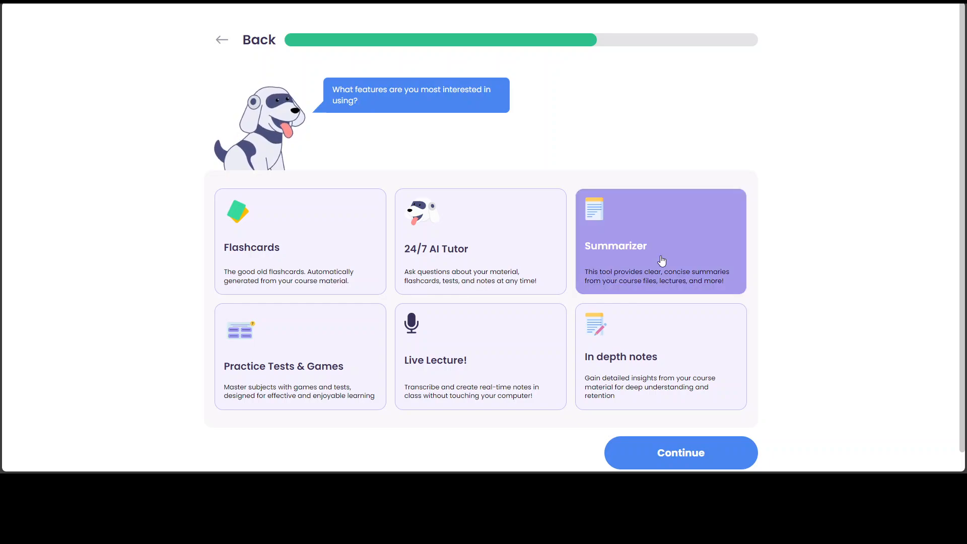
pyautogui.click(680, 453)
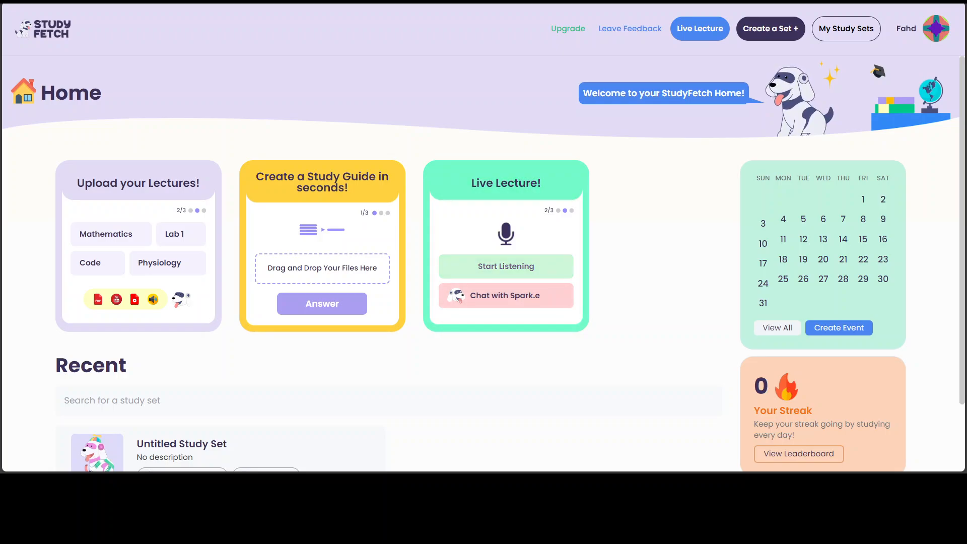
# Start a new Live Lecture session from the top bar, landing on the upgrade pricing page
pyautogui.click(699, 28)
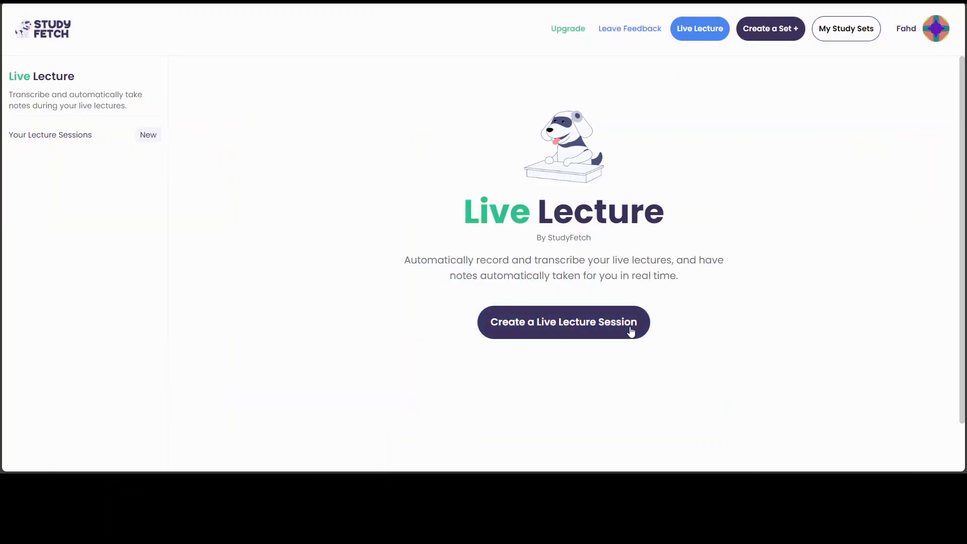
pyautogui.click(562, 322)
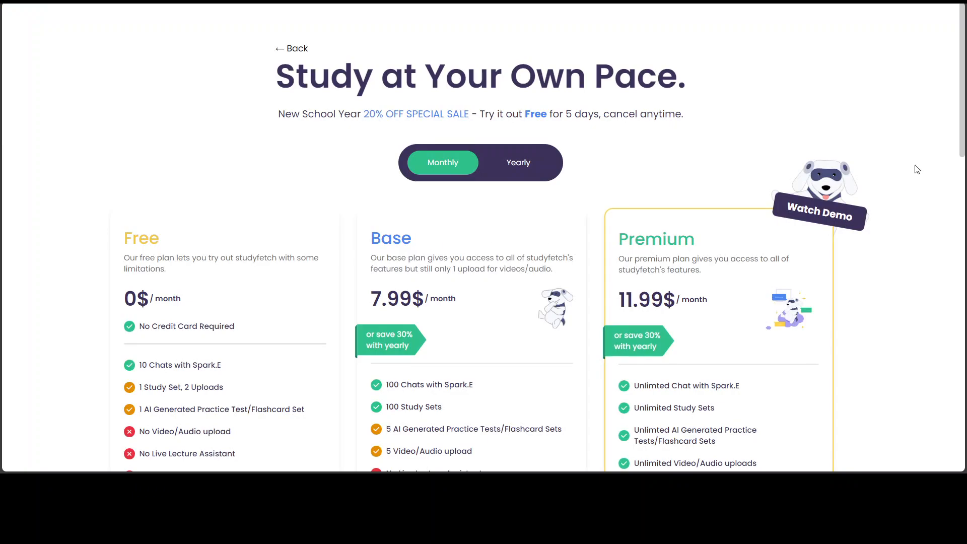
pyautogui.scroll(-3)
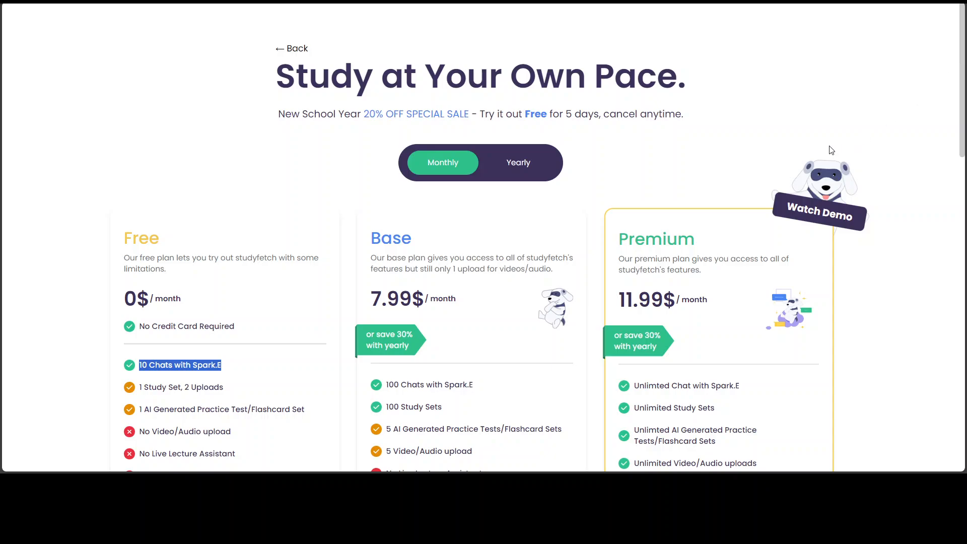
pyautogui.moveTo(614, 171)
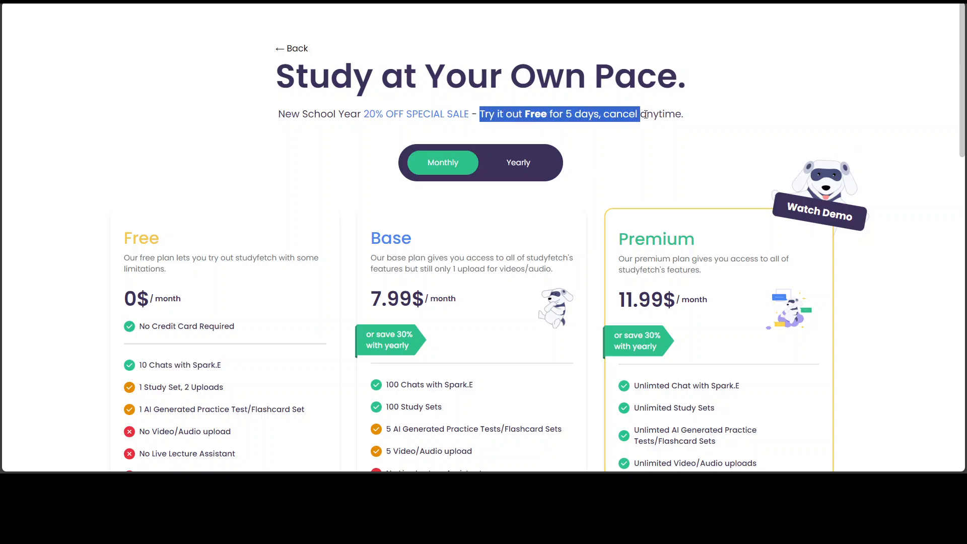
pyautogui.scroll(-3)
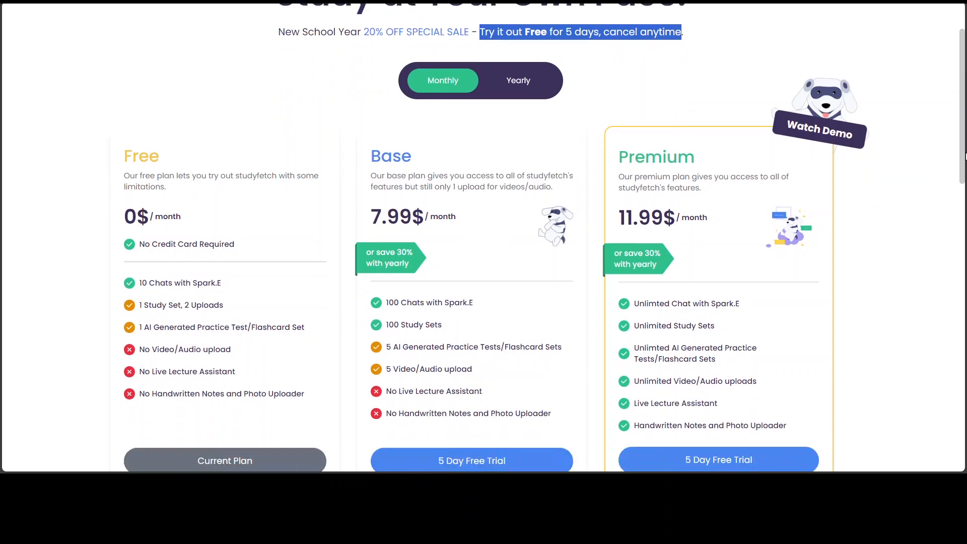
pyautogui.scroll(-3)
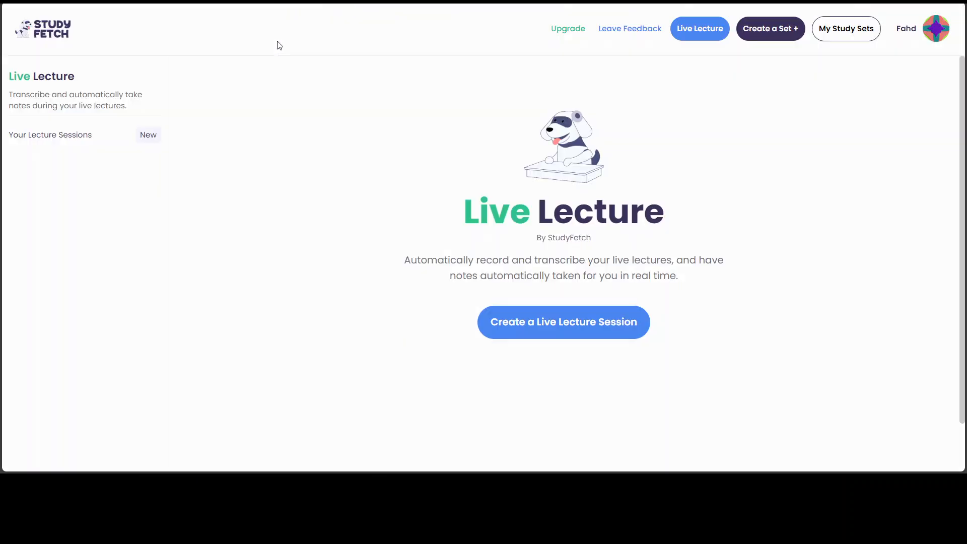
pyautogui.moveTo(629, 28)
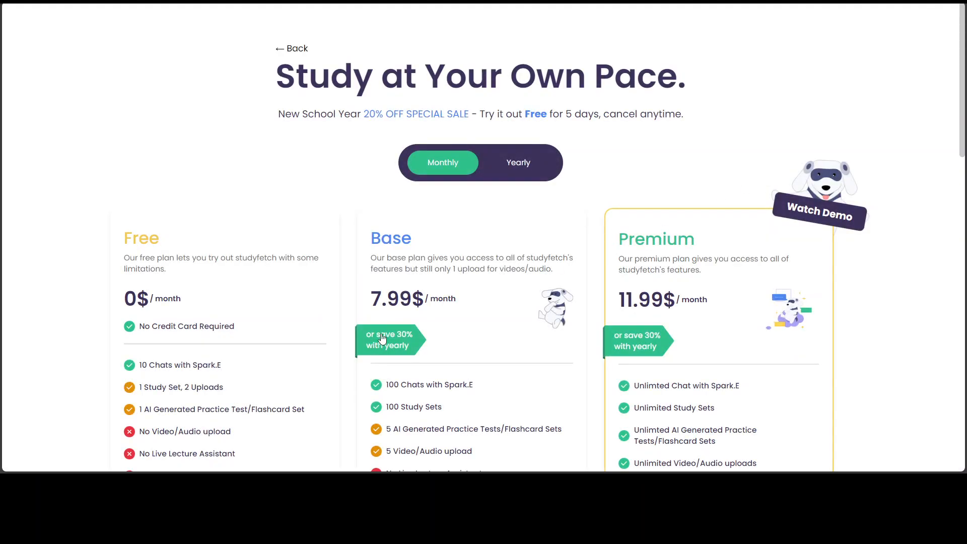
# Scroll down the pricing page toward the public Live Lecture feature page
pyautogui.scroll(-3)
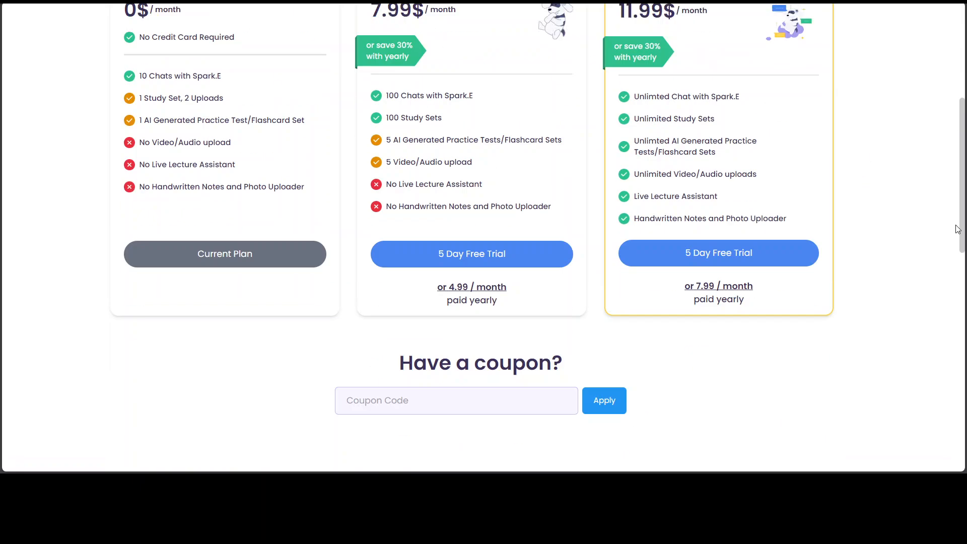
pyautogui.scroll(-3)
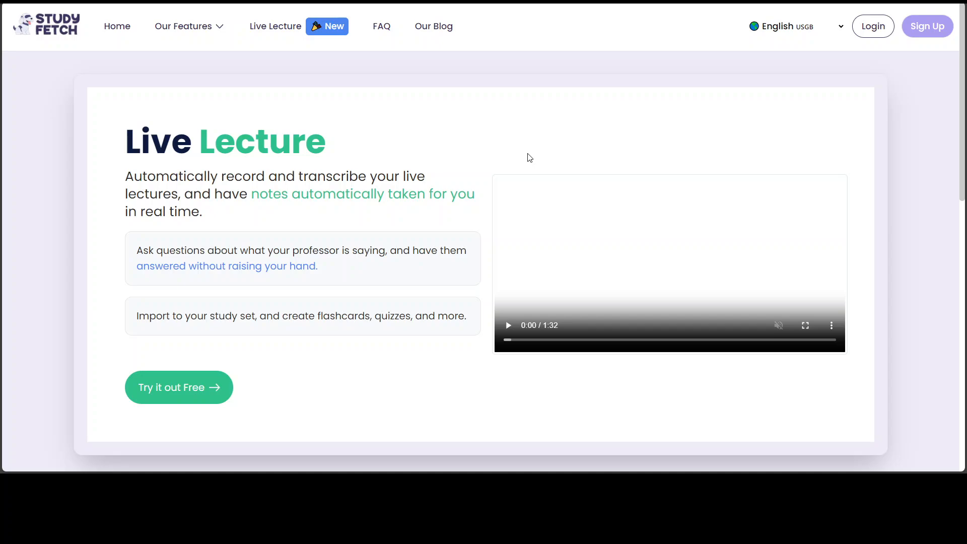
pyautogui.moveTo(70, 329)
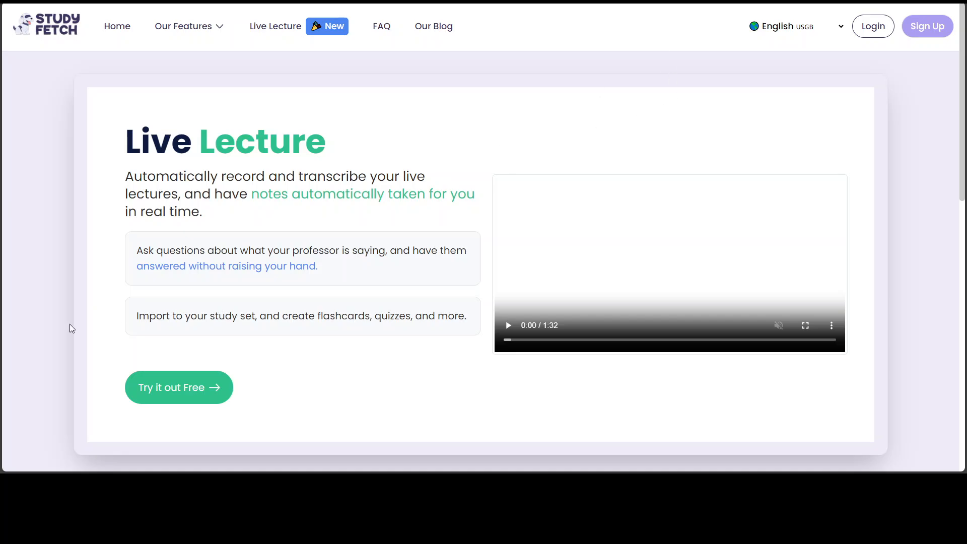